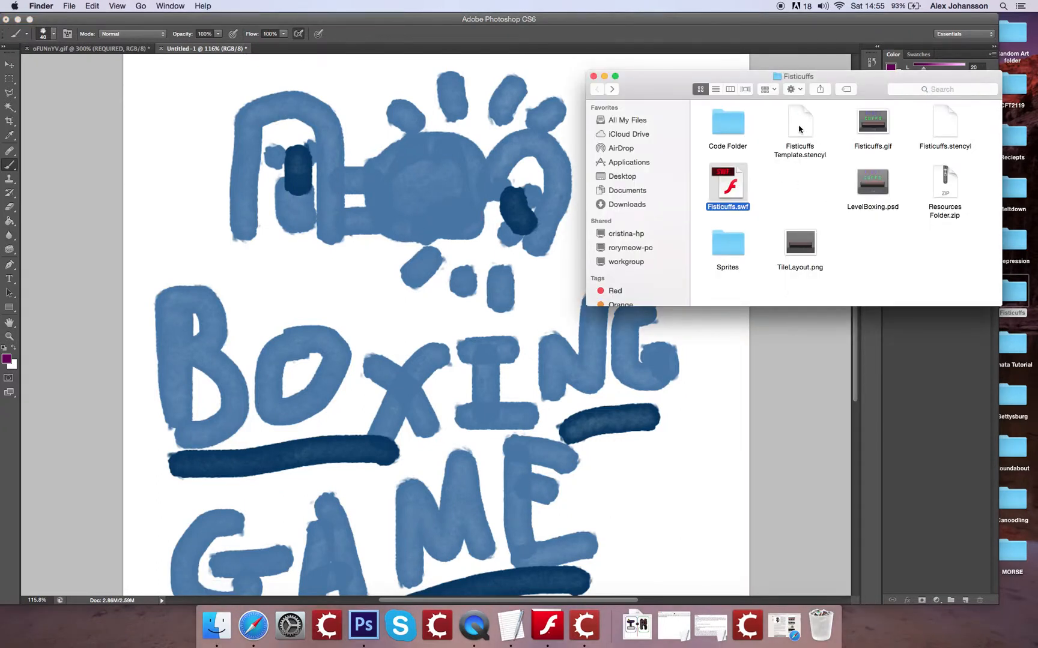
mouse_move(960, 127)
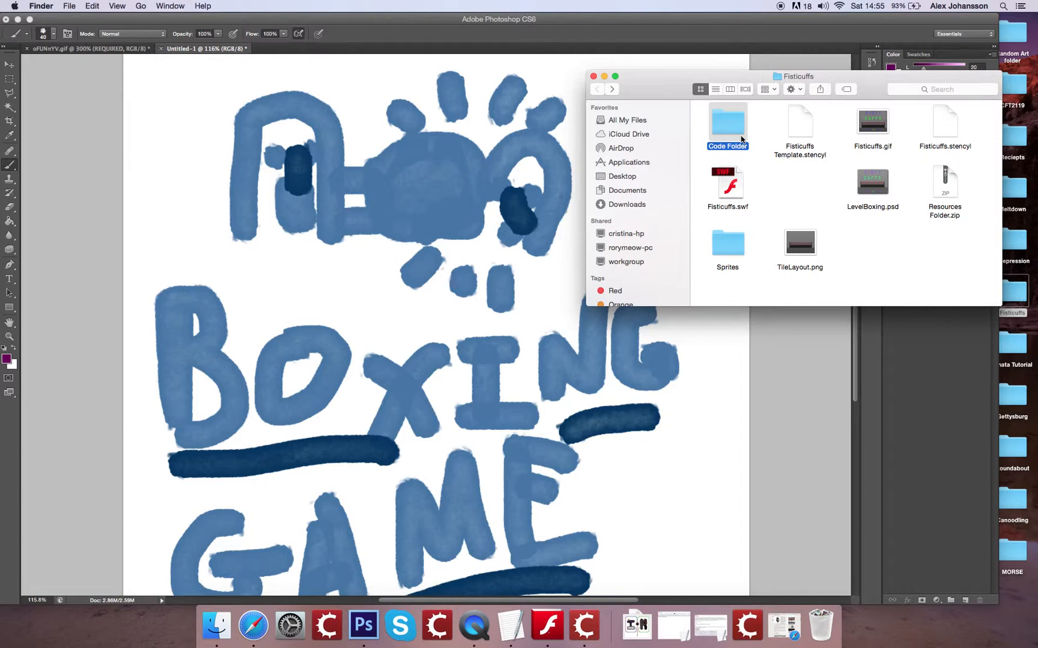
- Glance at the code screenshots, then launch Fisticuffs.swf from the project folder
double_click(727, 120)
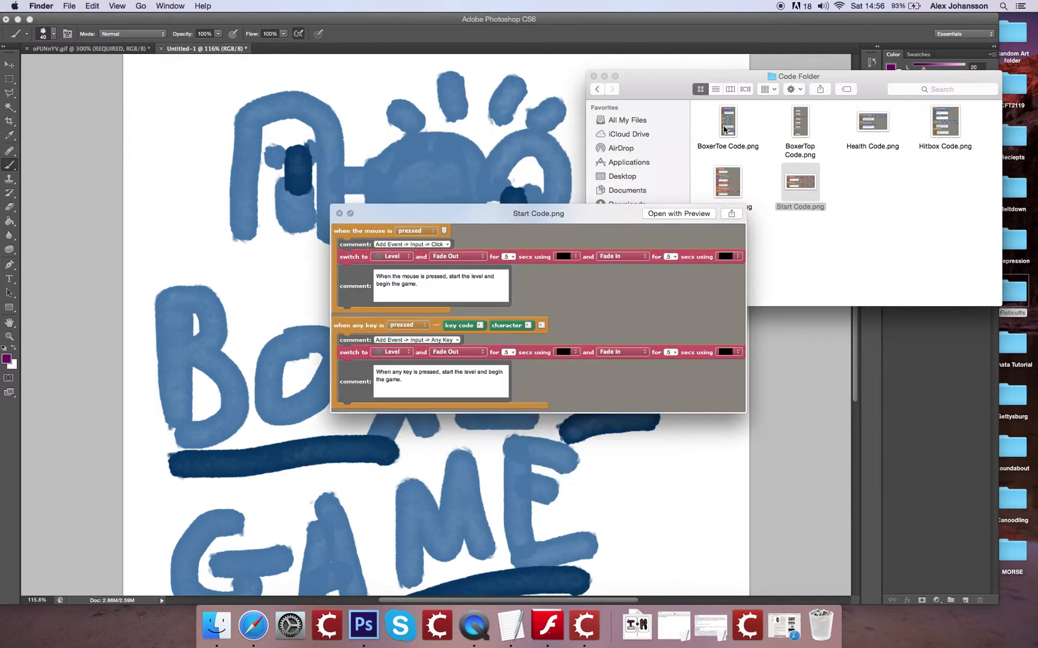
left_click(339, 213)
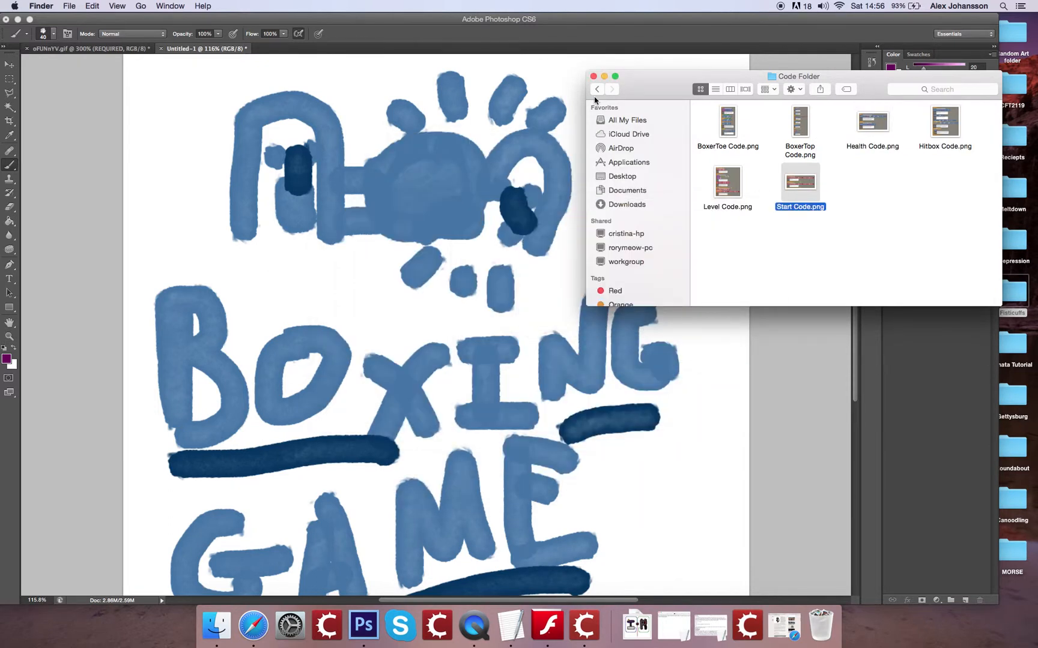
left_click(596, 89)
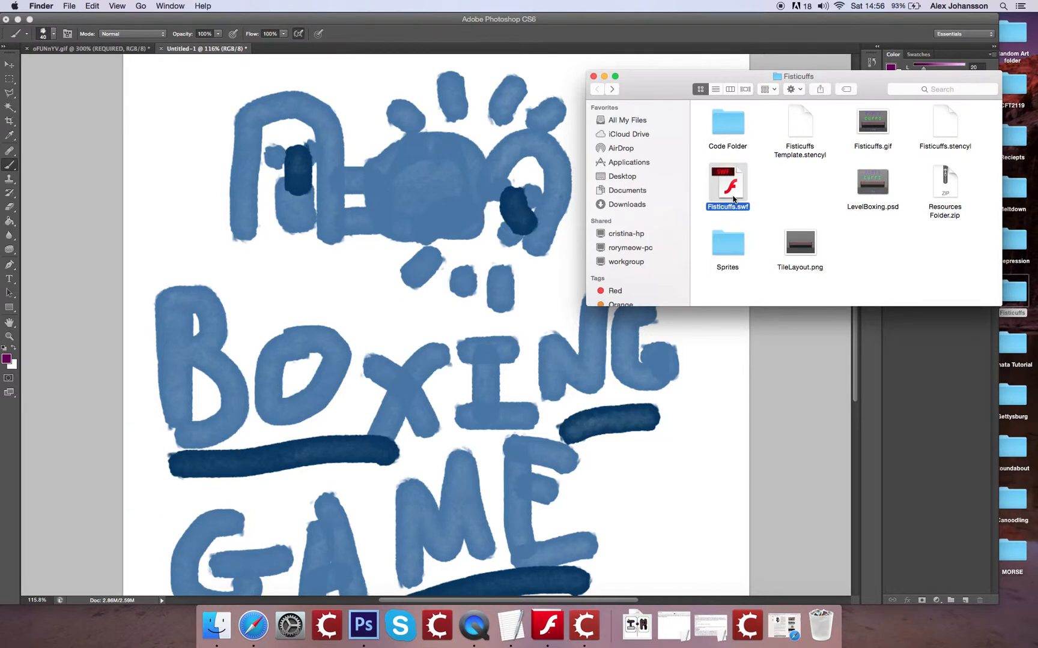
double_click(727, 180)
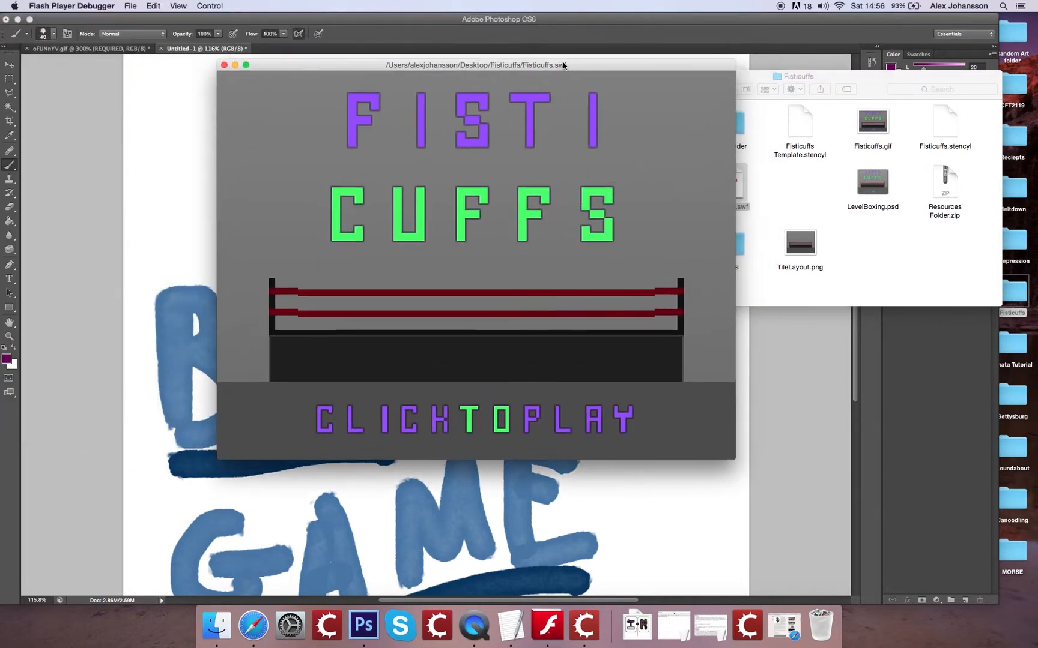
mouse_move(533, 157)
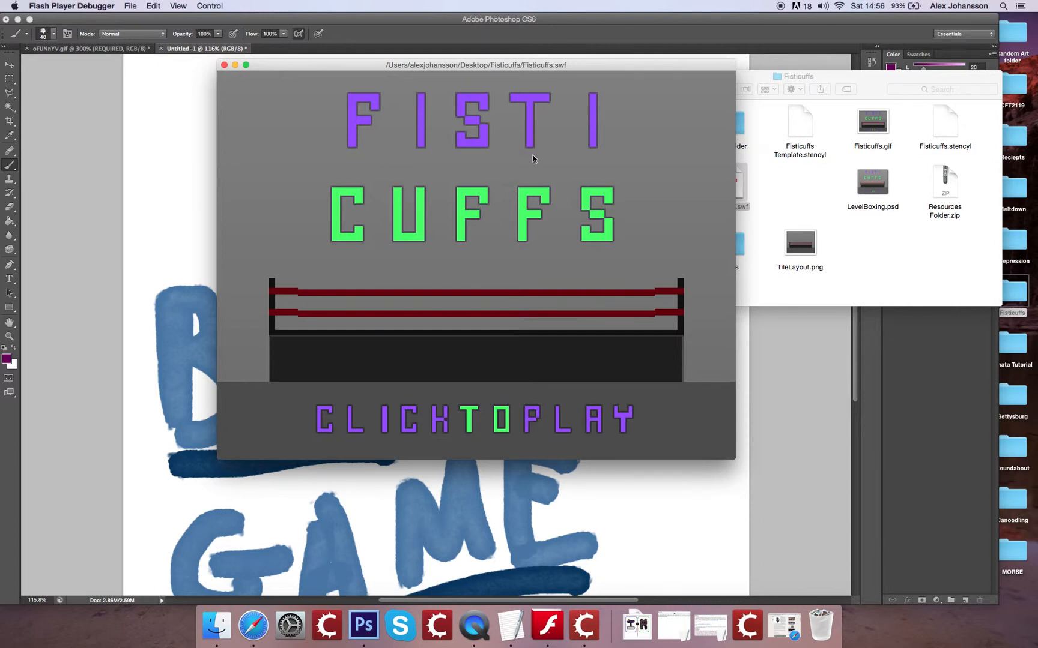
mouse_move(482, 256)
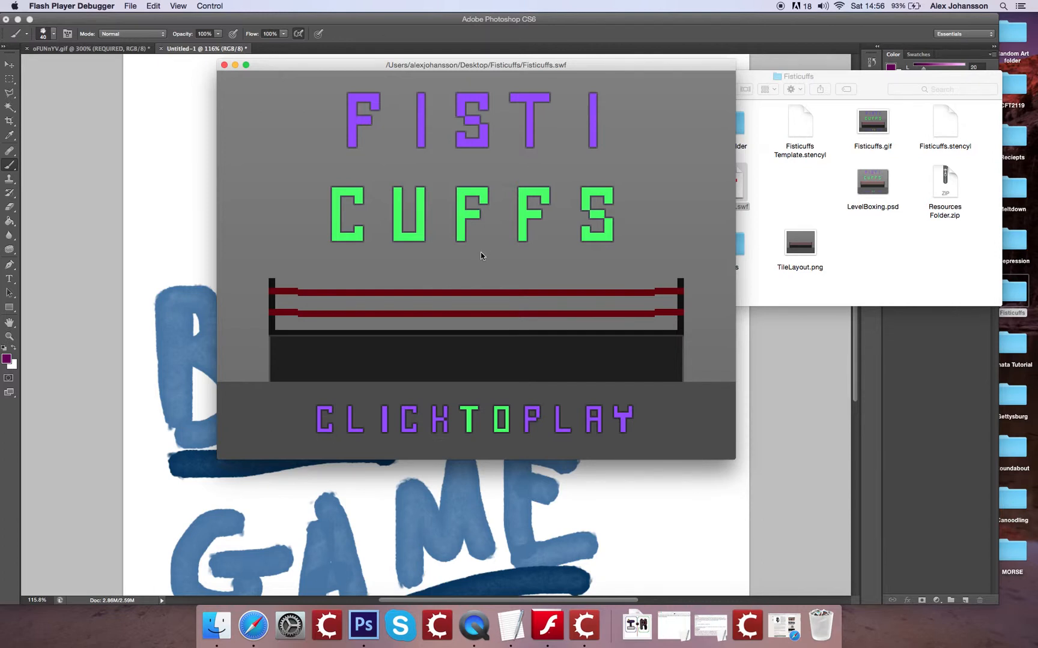
- Click the FISTICUFFS title screen to begin the pink-versus-blue boxing match
left_click(475, 418)
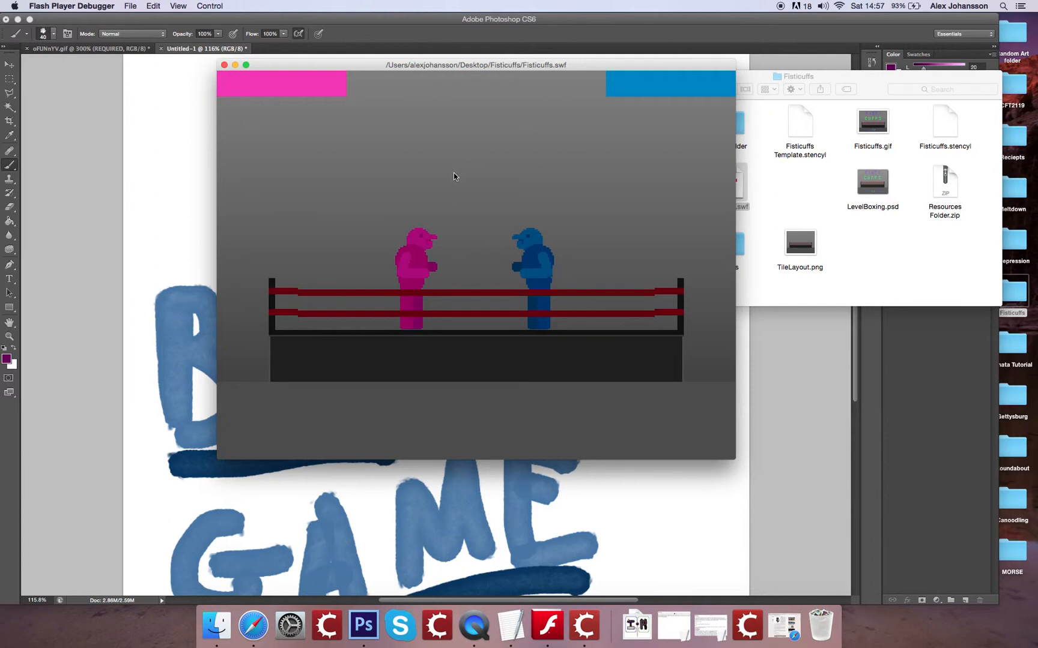
mouse_move(644, 320)
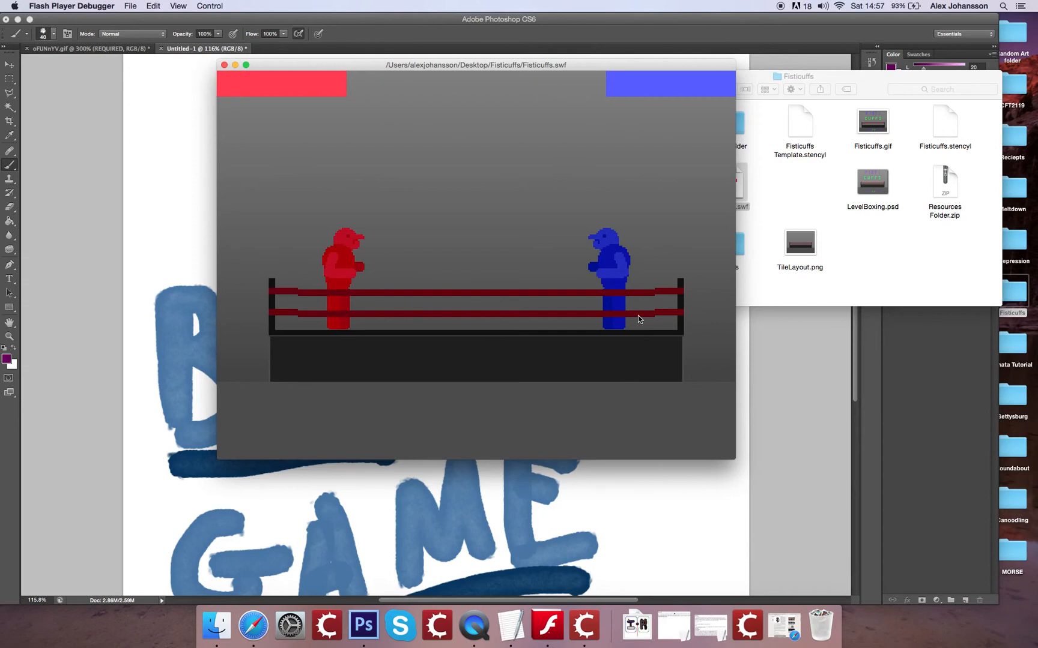
mouse_move(595, 297)
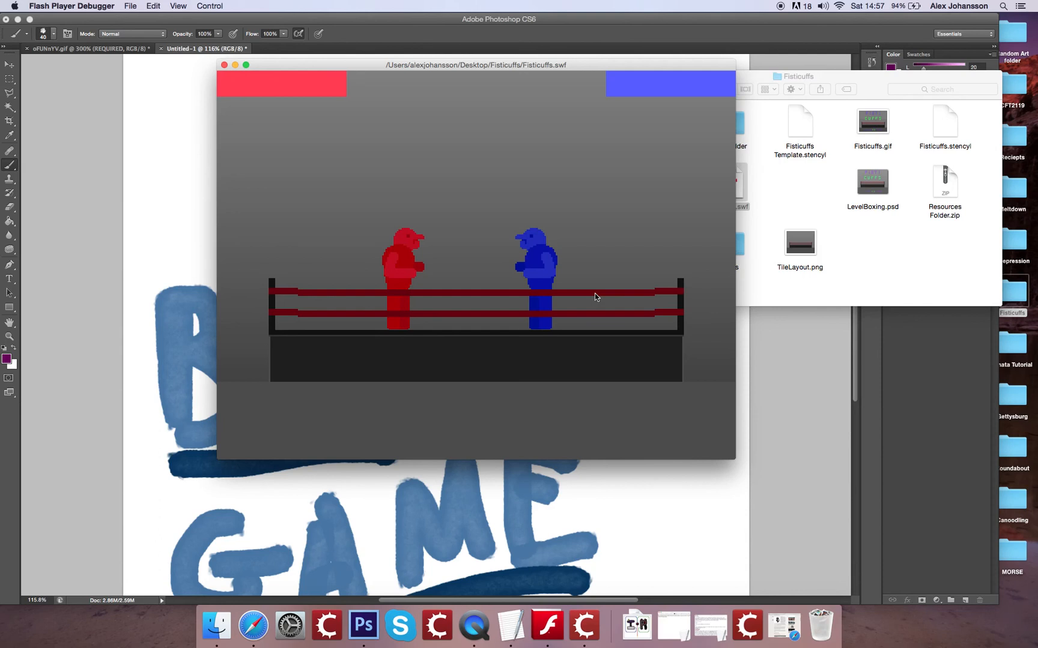
mouse_move(558, 365)
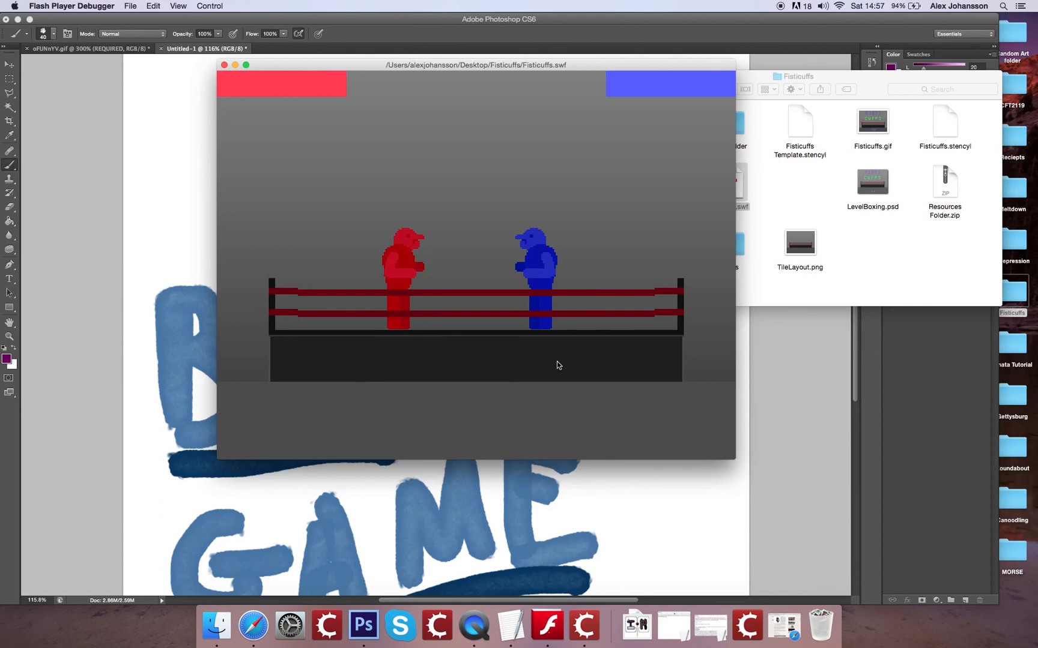
mouse_move(717, 201)
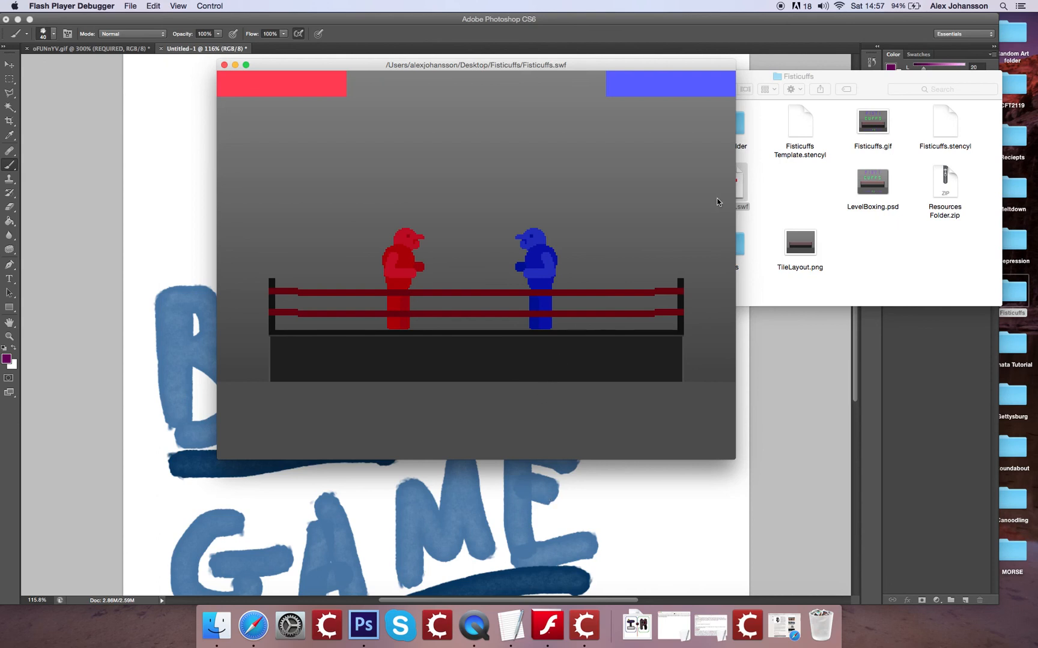